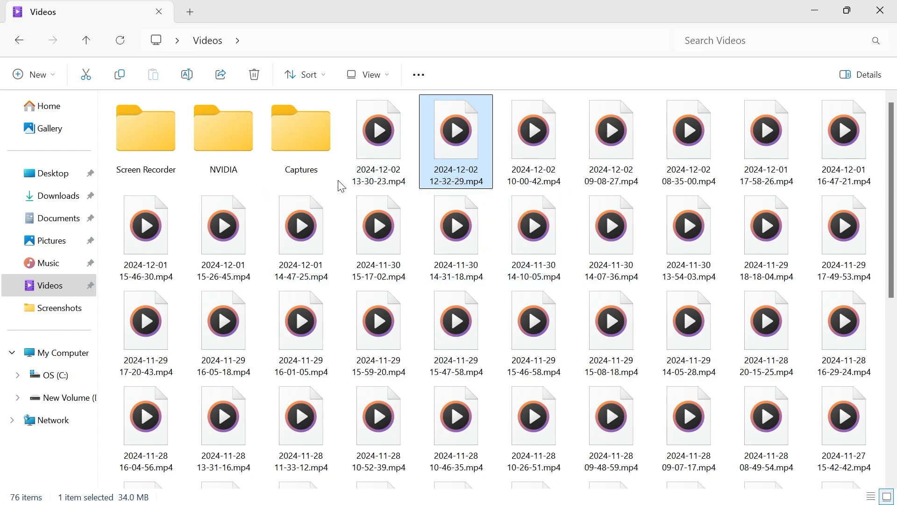
Search the Start menu for 'advanced sys' to find View advanced system settings.
left_click(340, 488)
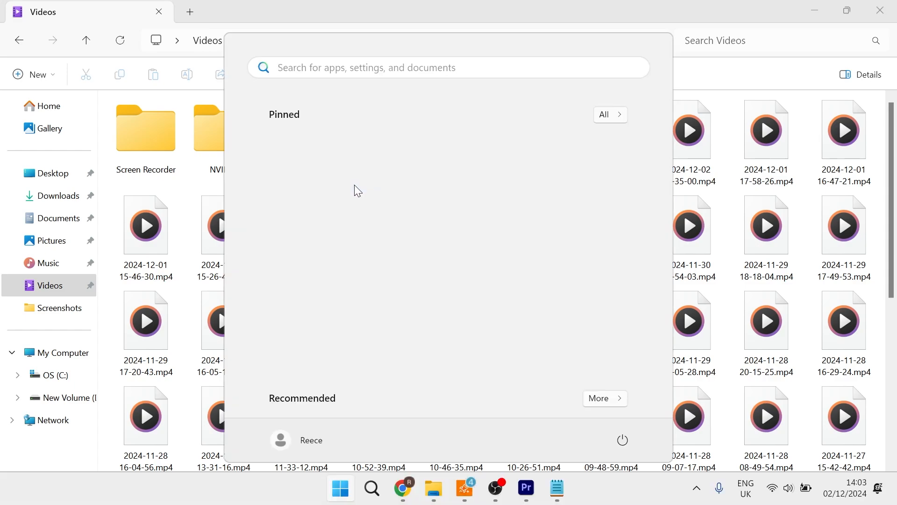
type("advanced keyboard settings")
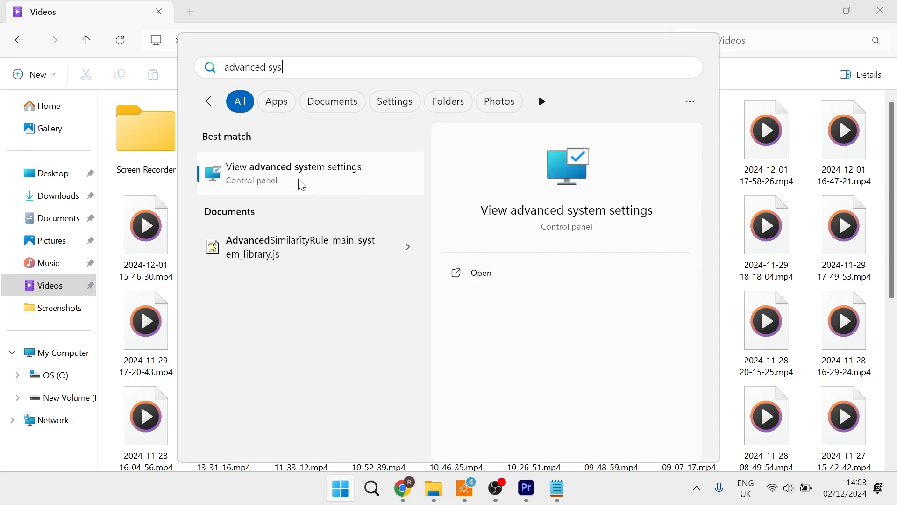
mouse_move(328, 179)
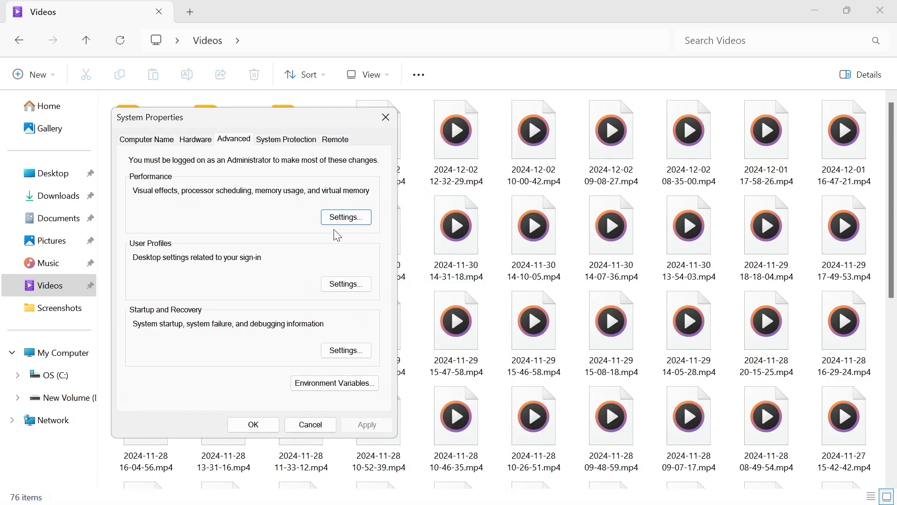
Enable 'Show thumbnails instead of icons' in Performance Options and close both dialogs.
left_click(345, 217)
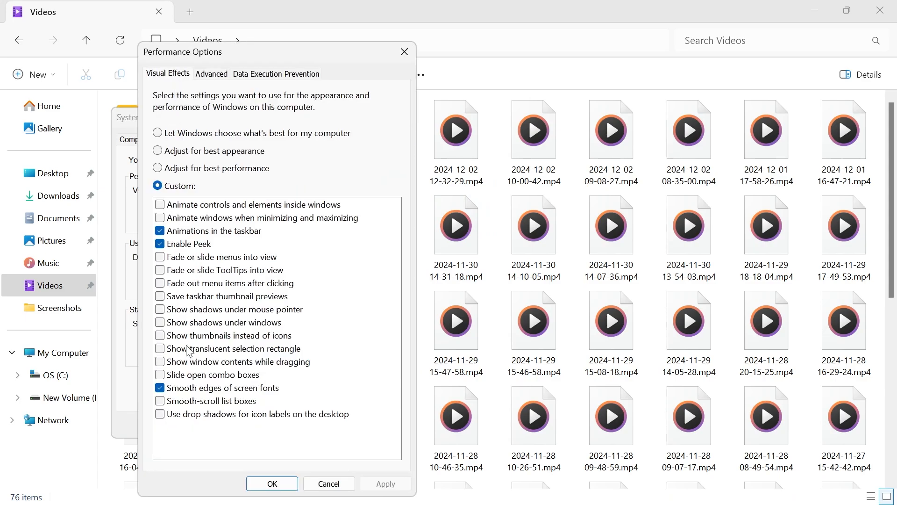
left_click(160, 335)
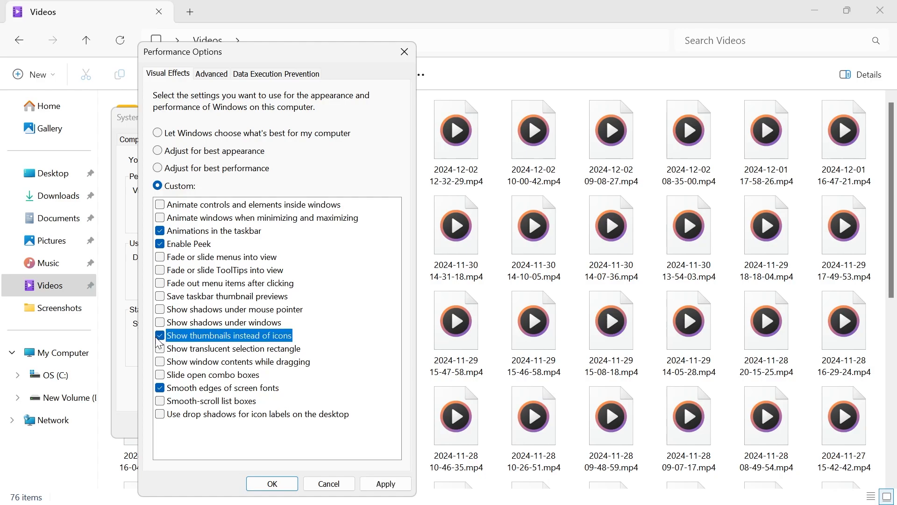
left_click(161, 336)
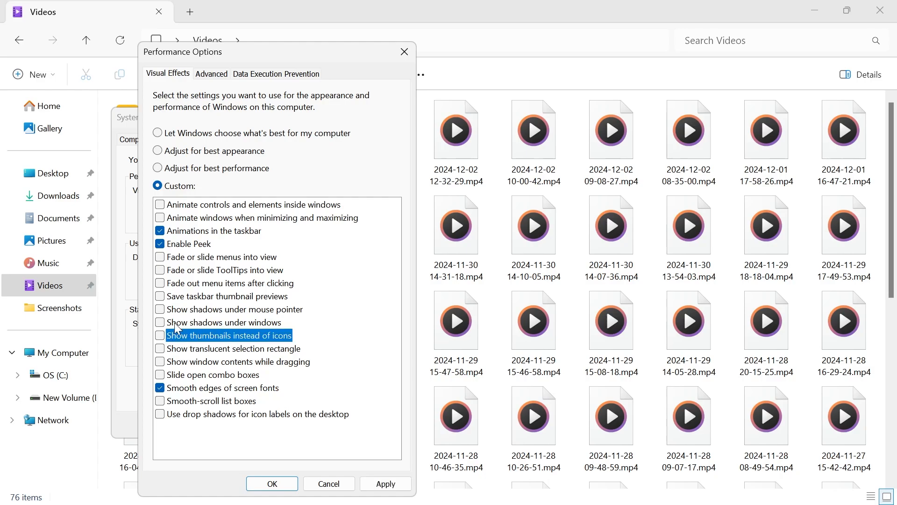
mouse_move(182, 343)
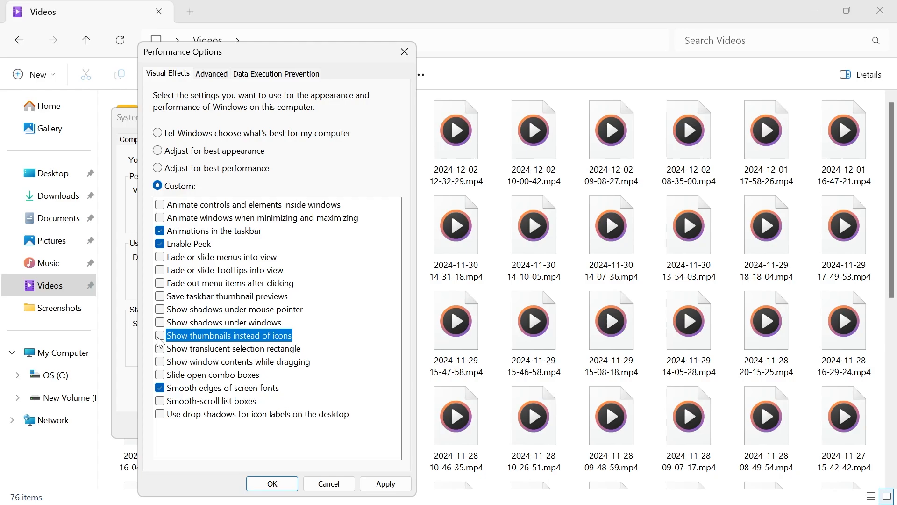
left_click(160, 336)
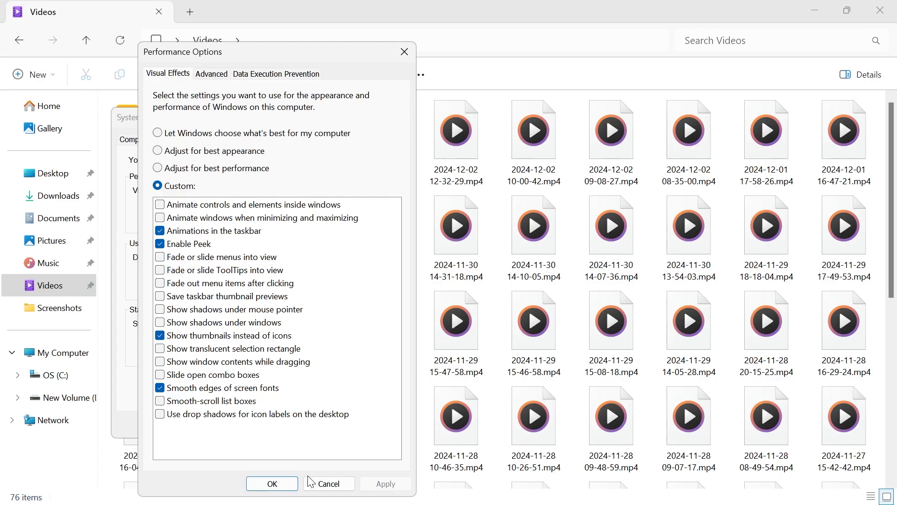
left_click(272, 483)
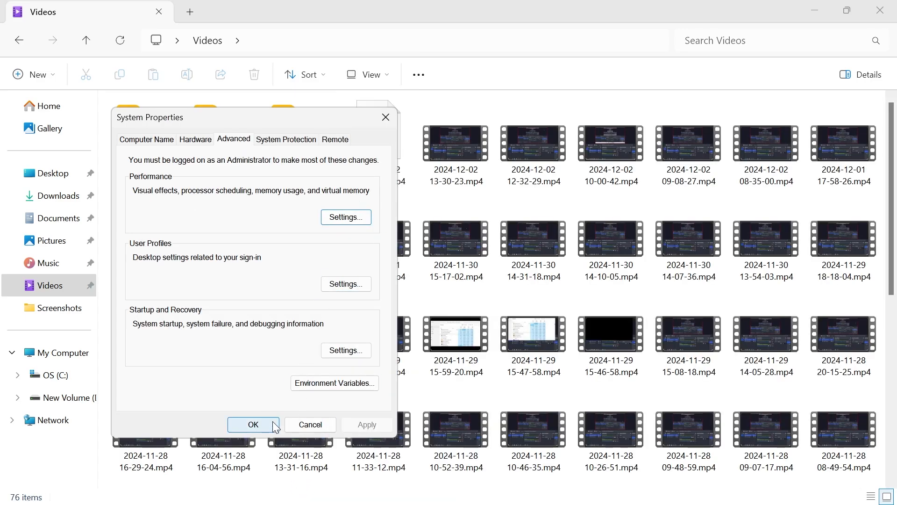
left_click(253, 424)
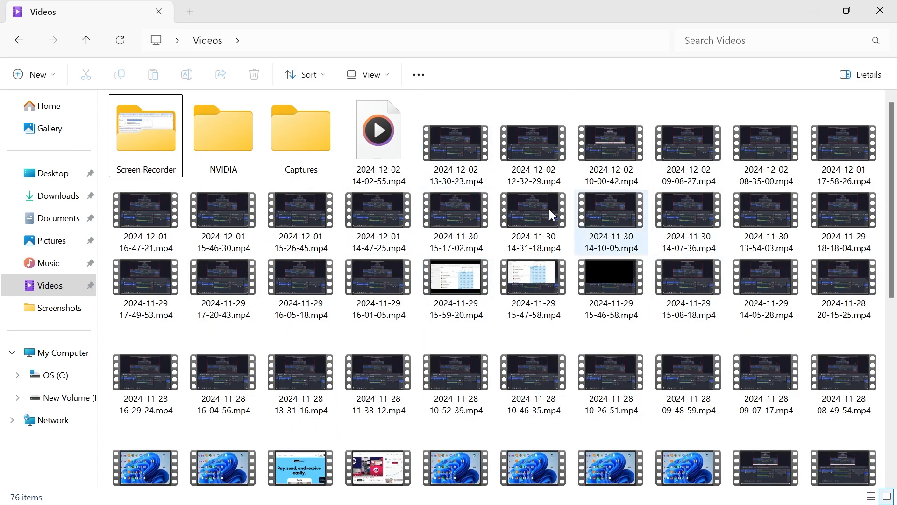
left_click(377, 210)
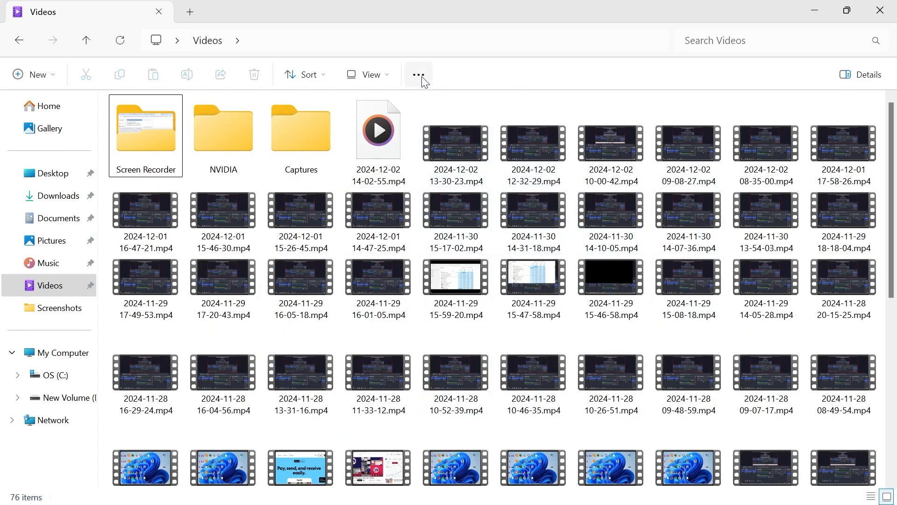
left_click(418, 74)
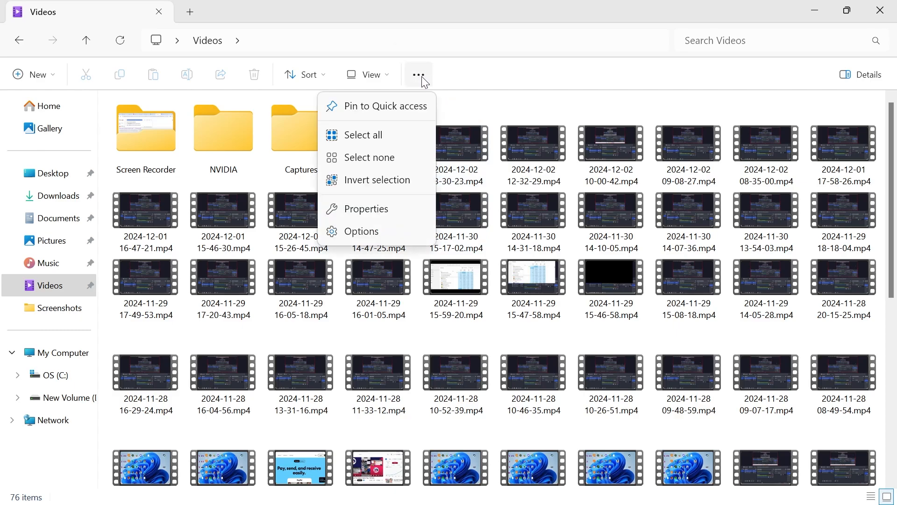
left_click(361, 231)
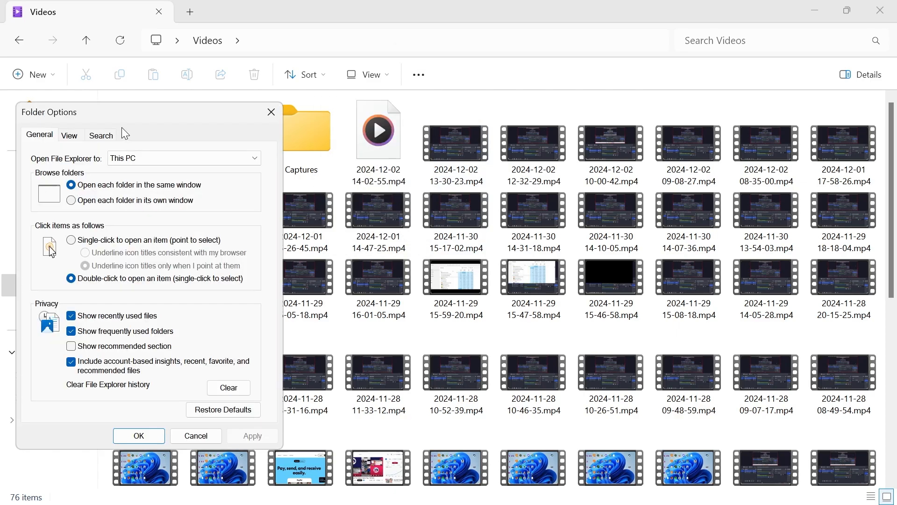
left_click(69, 135)
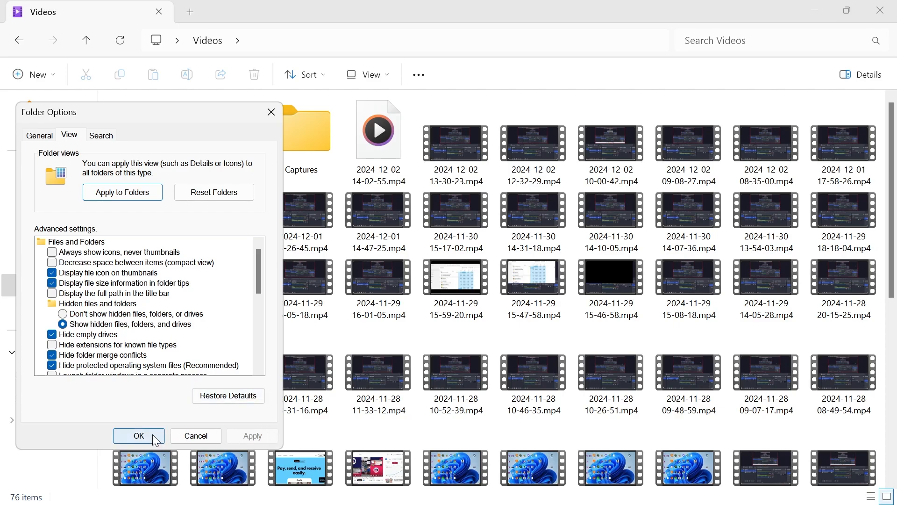
left_click(138, 436)
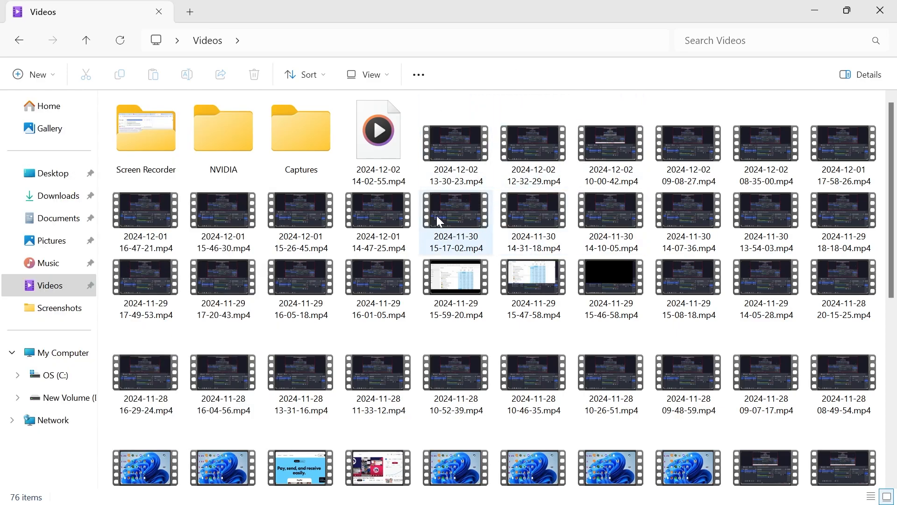
left_click(533, 278)
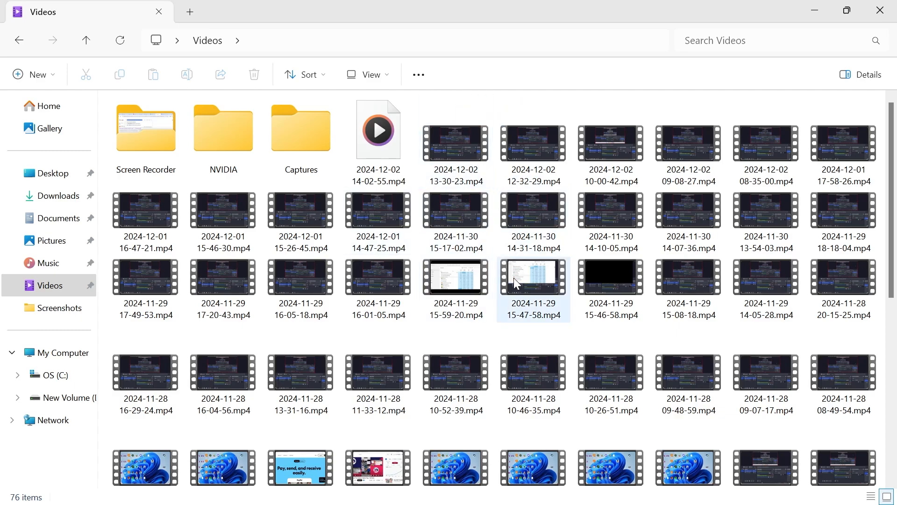
Run Disk Cleanup on the OS (C:) drive, rescanning with system files included.
left_click(339, 488)
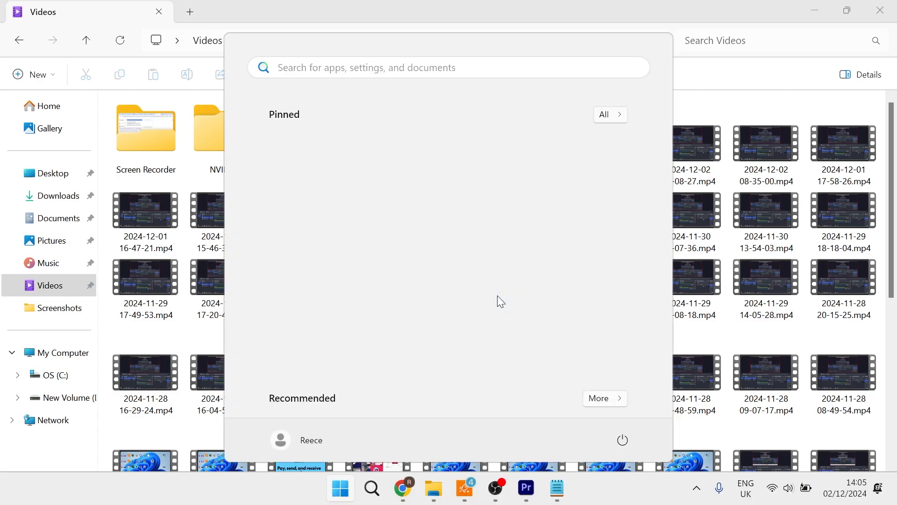
type("disk cleanup")
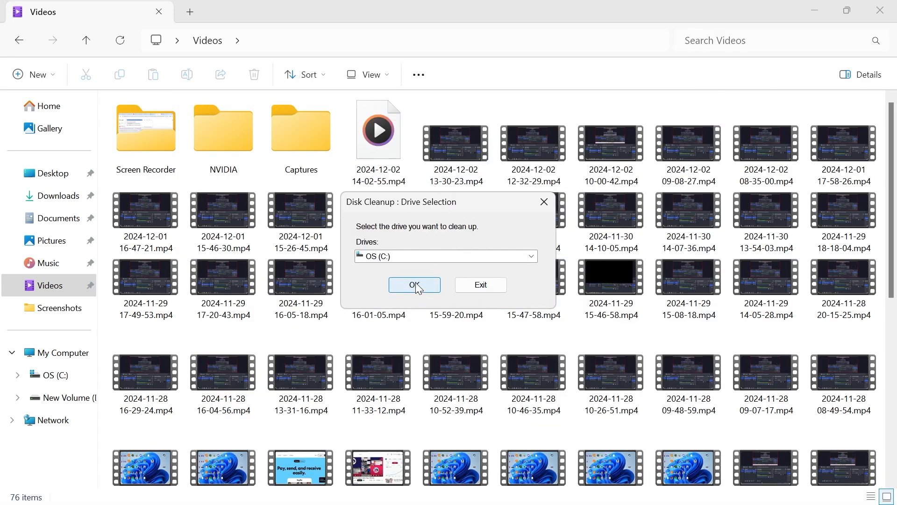
left_click(413, 285)
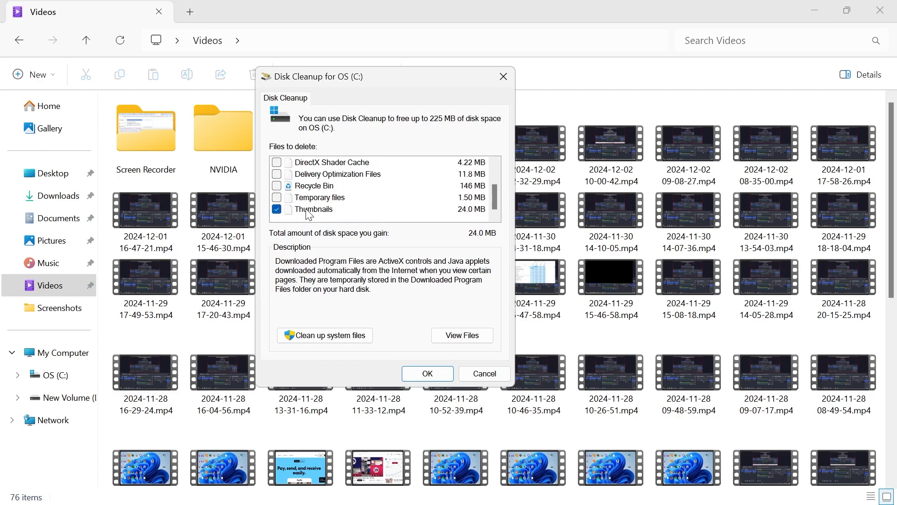
left_click(314, 209)
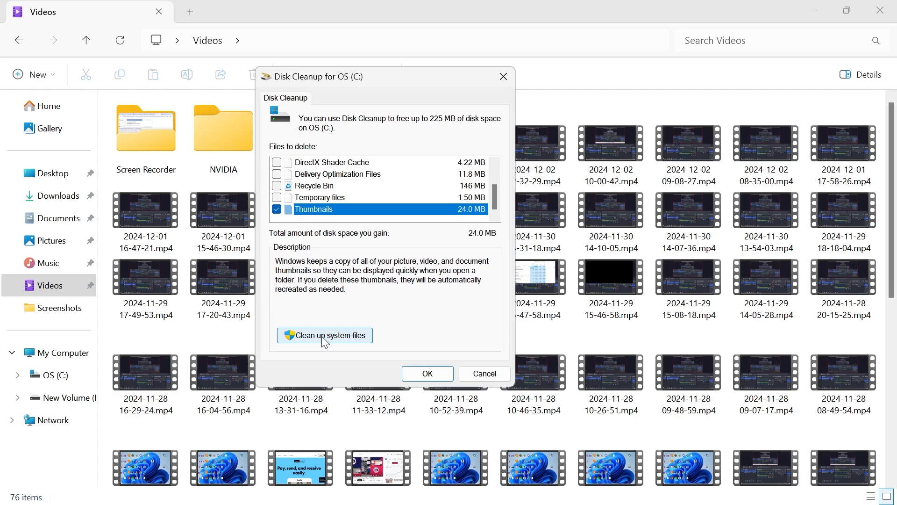
left_click(324, 334)
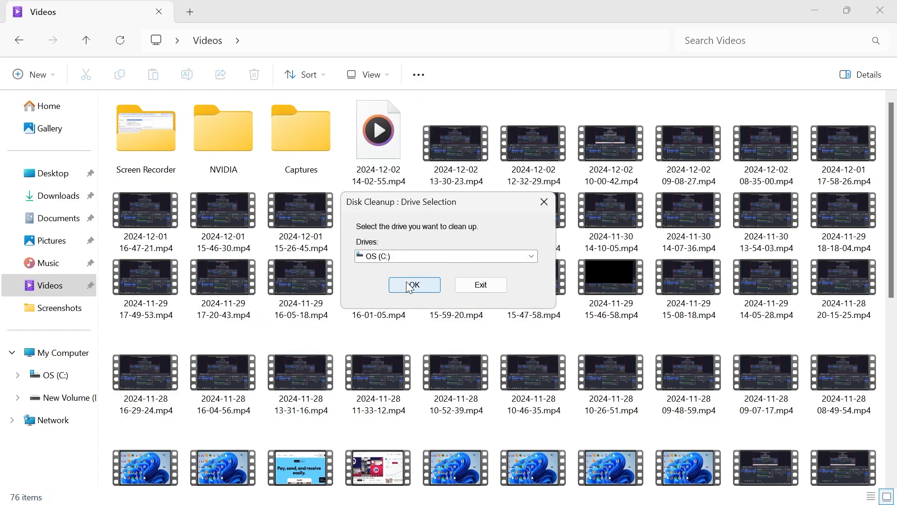
left_click(414, 284)
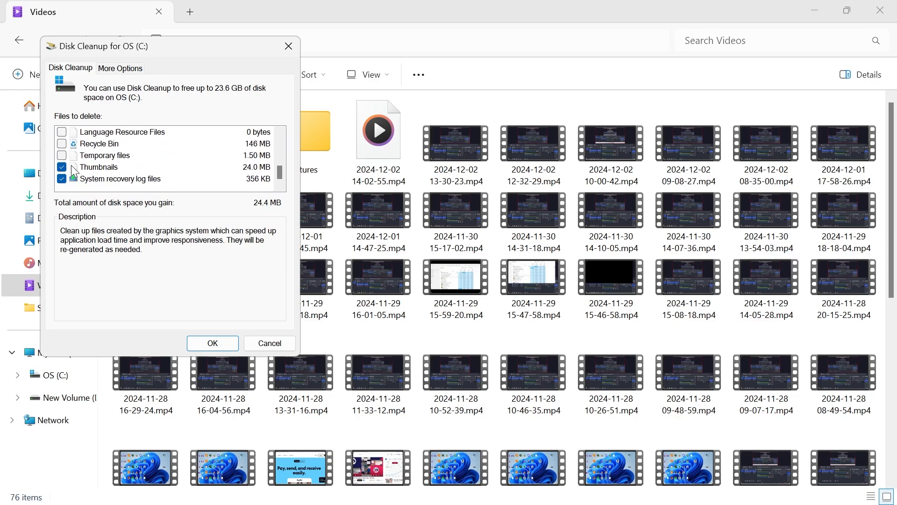
Select only Thumbnails and permanently delete those cached files.
left_click(62, 178)
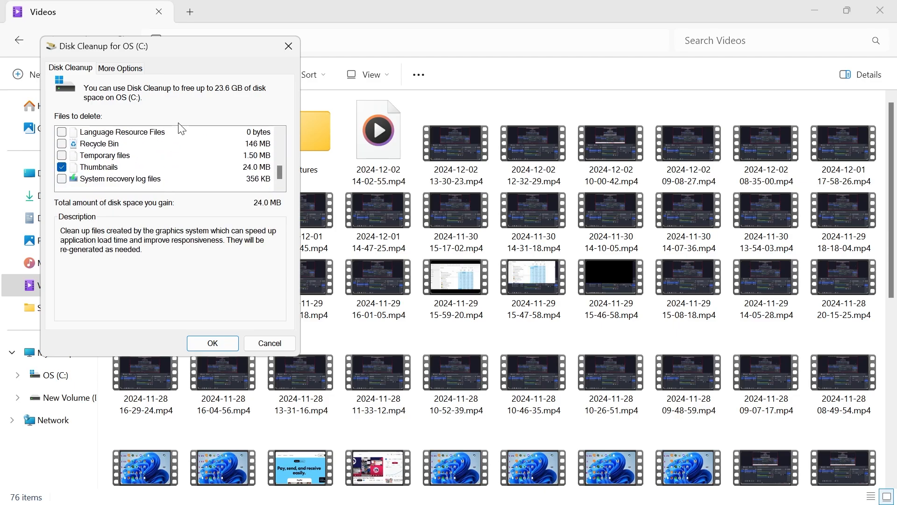
left_click(212, 343)
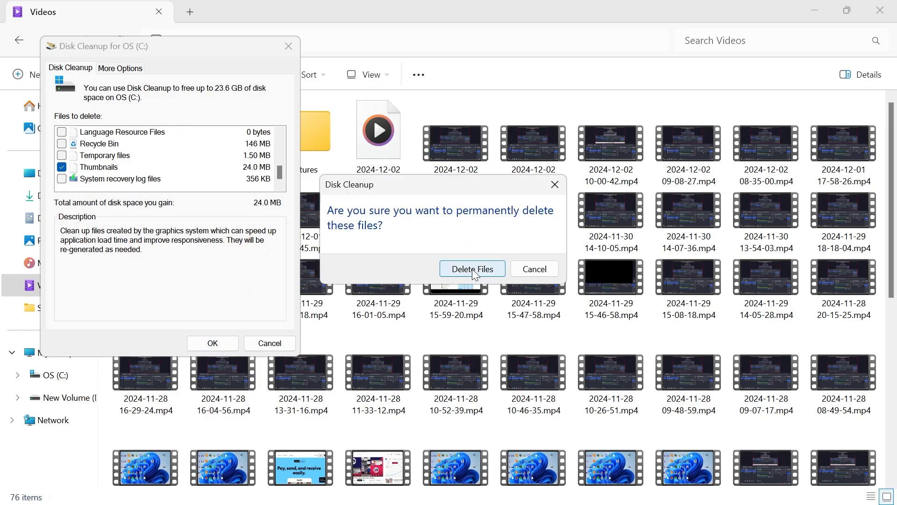
left_click(472, 268)
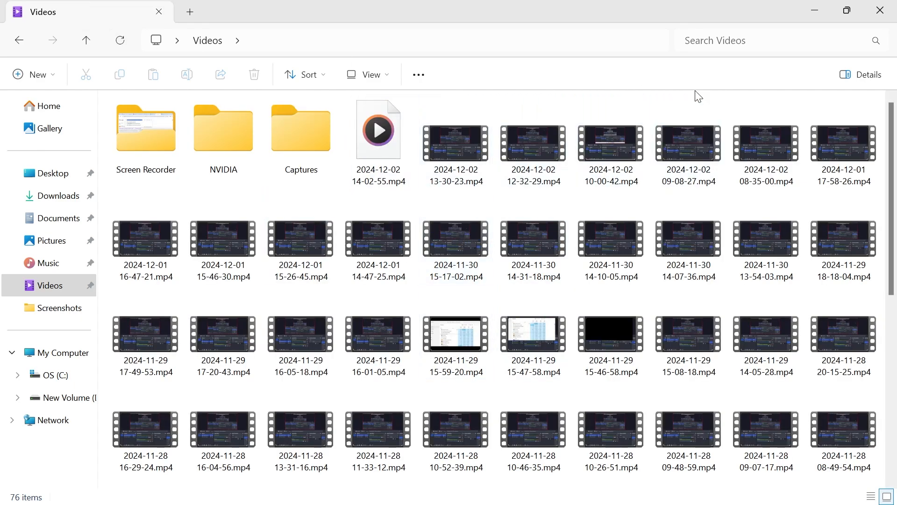
mouse_move(610, 143)
type("cnd")
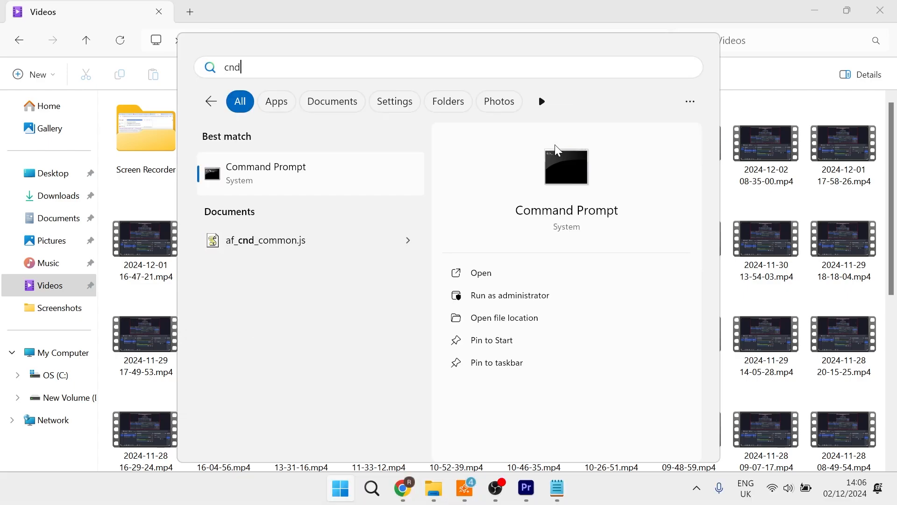
Find 'cmd' in Start and run Command Prompt as administrator.
type("cmd")
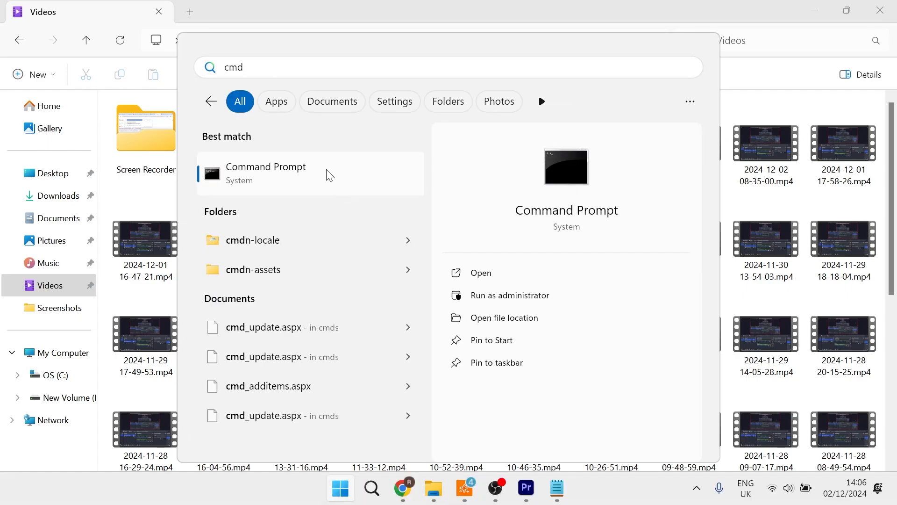
right_click(266, 172)
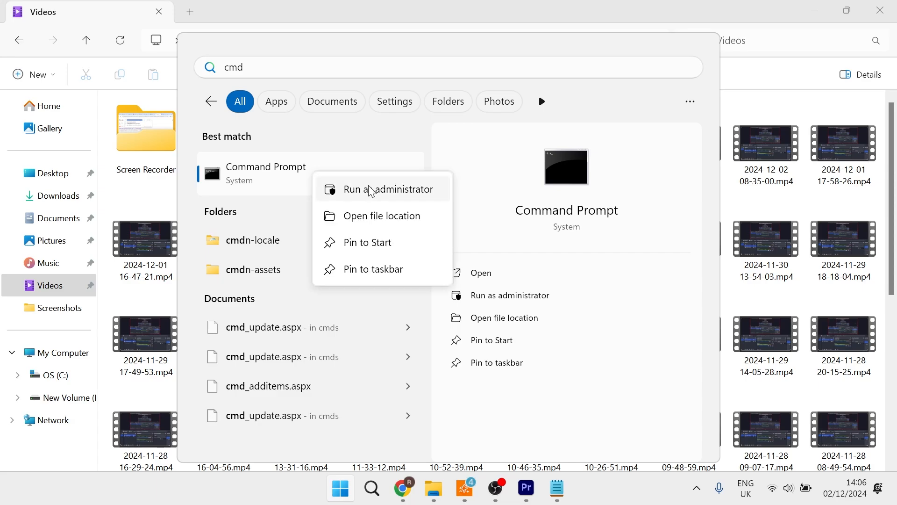
left_click(391, 189)
type("sfc /")
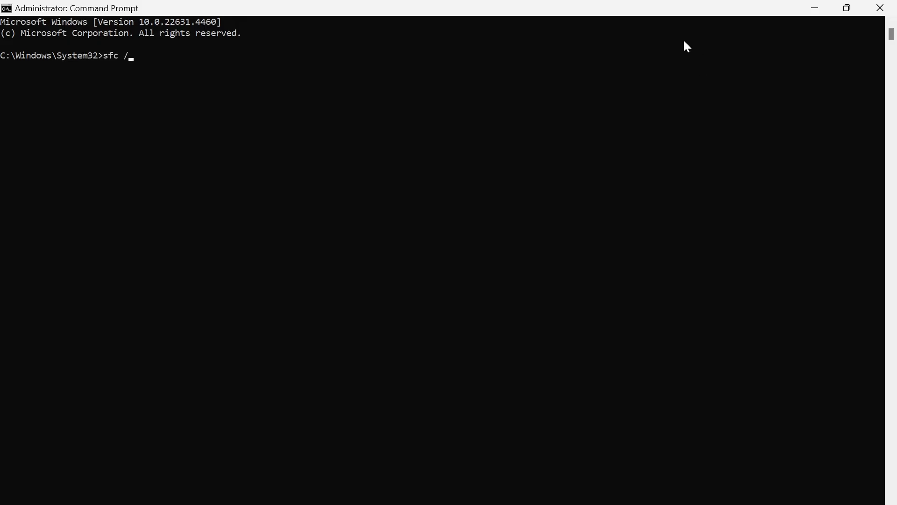
Run 'sfc /scannow' in the elevated Command Prompt.
type("scannow")
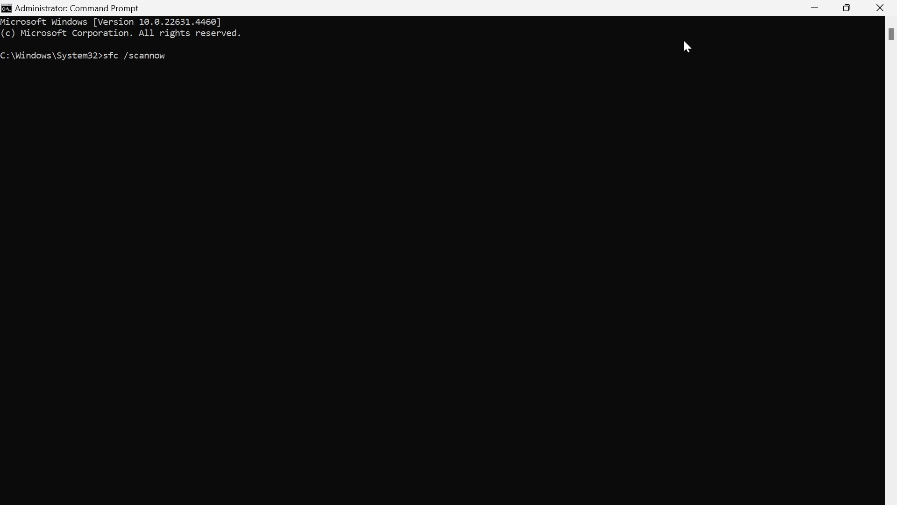
key("Enter")
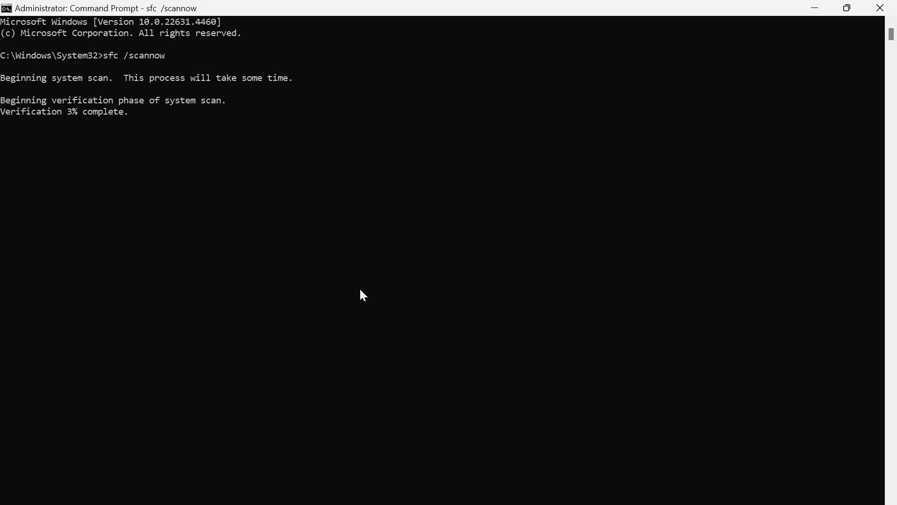
mouse_move(42, 119)
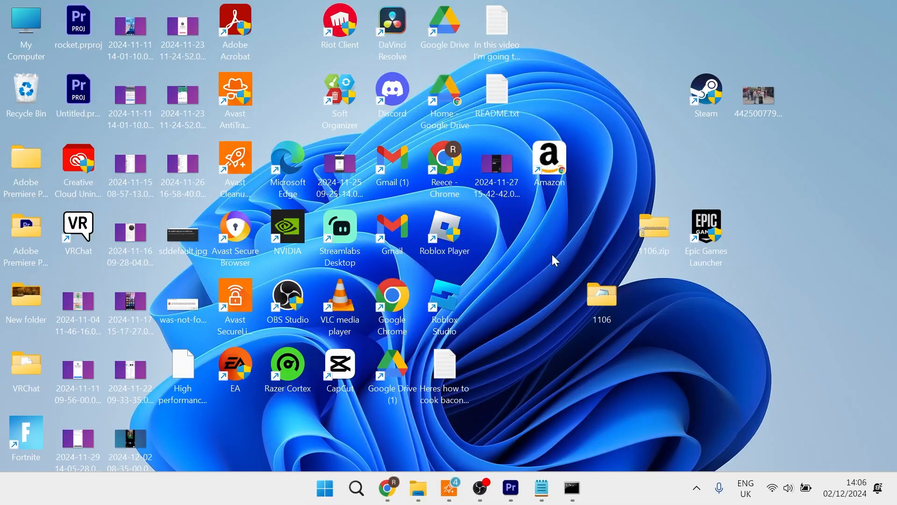
mouse_move(543, 300)
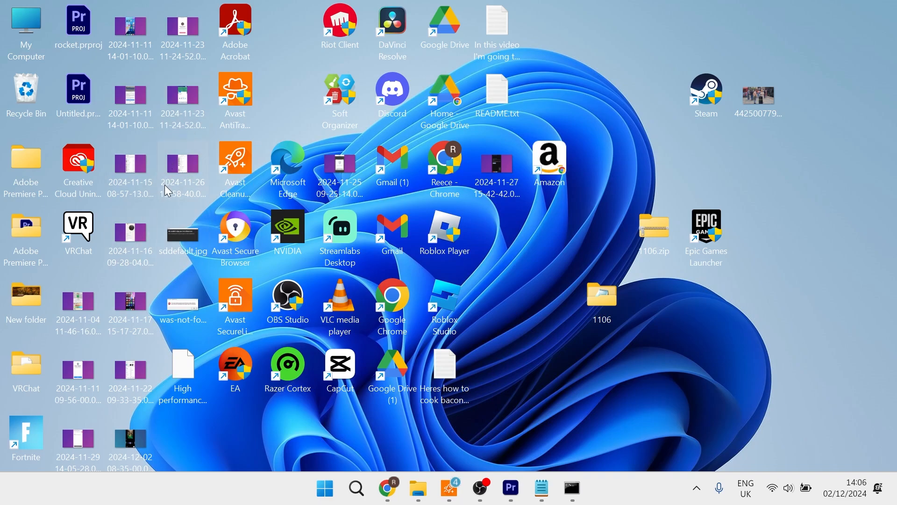
mouse_move(511, 347)
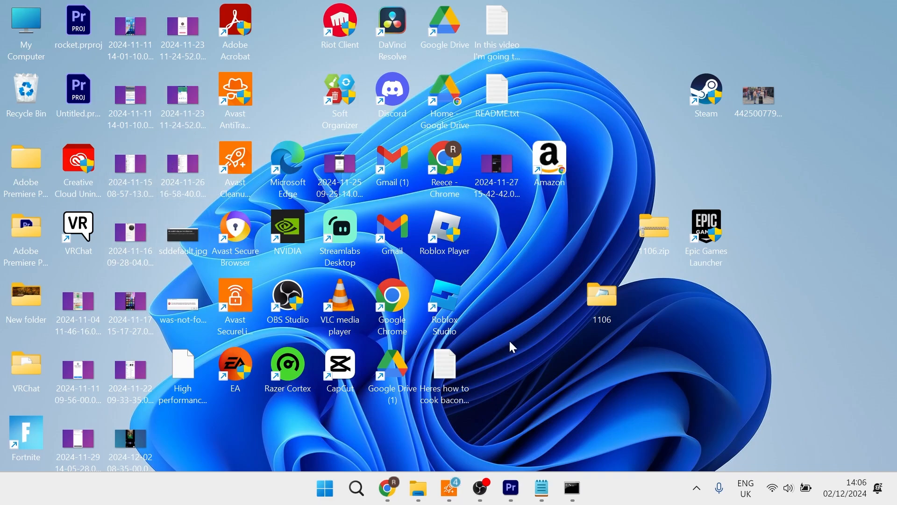
mouse_move(513, 313)
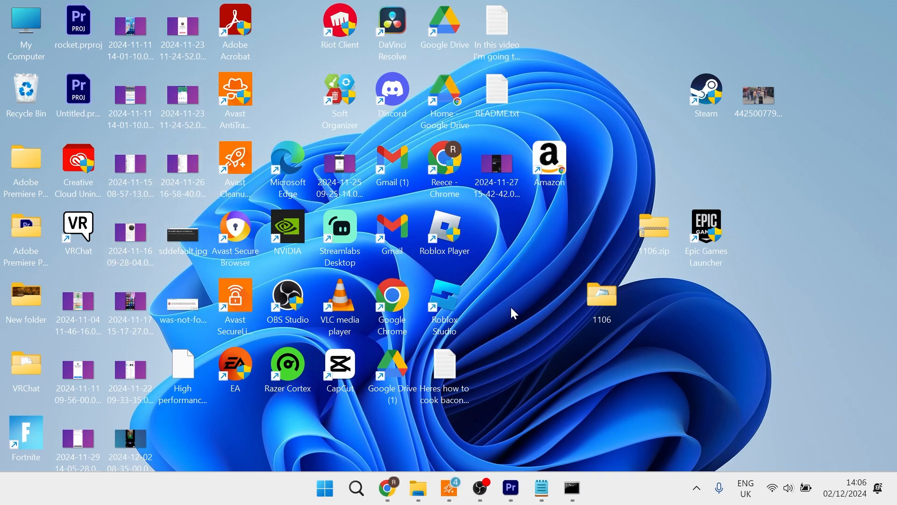